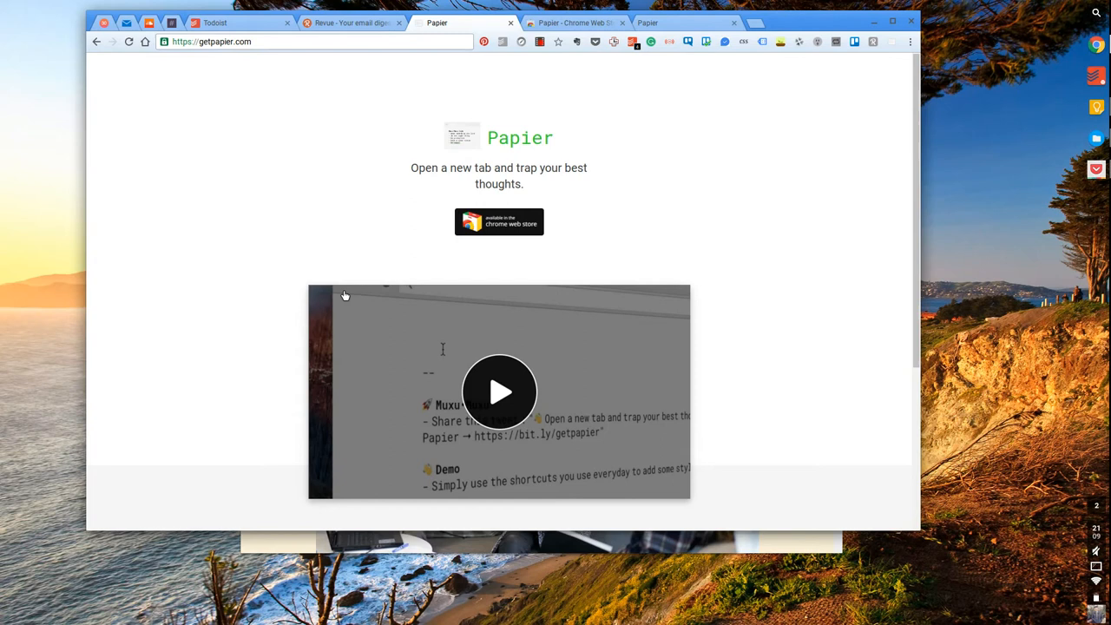
- Switch from the getpapier.com homepage to the Revue Issues page
click(348, 22)
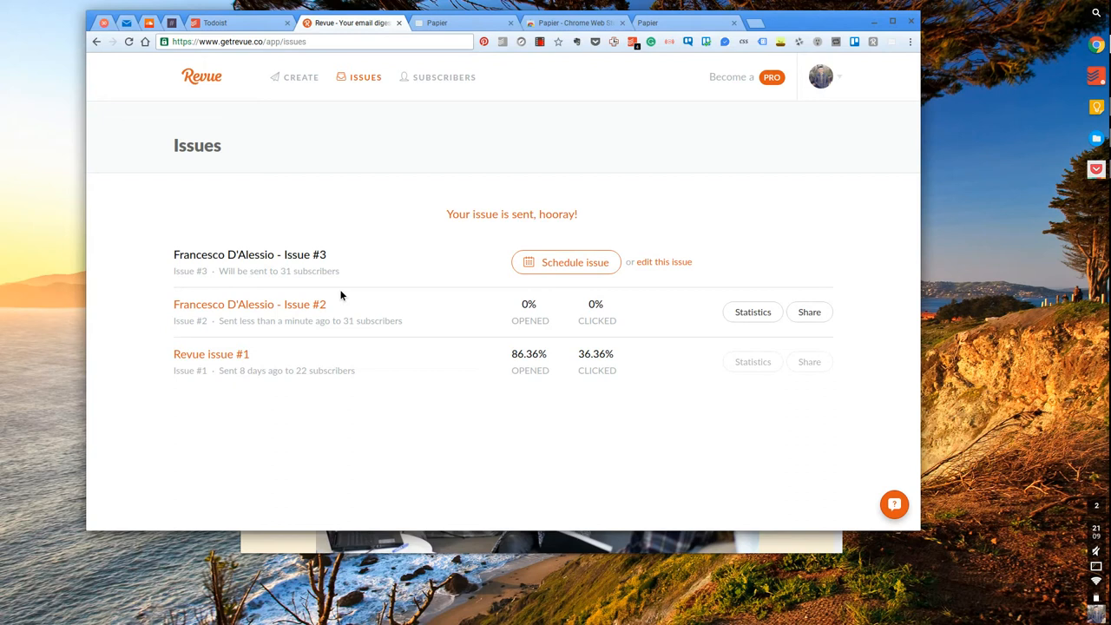
- View the public archive page of Revue issue #1, then return to the Issues list
click(210, 354)
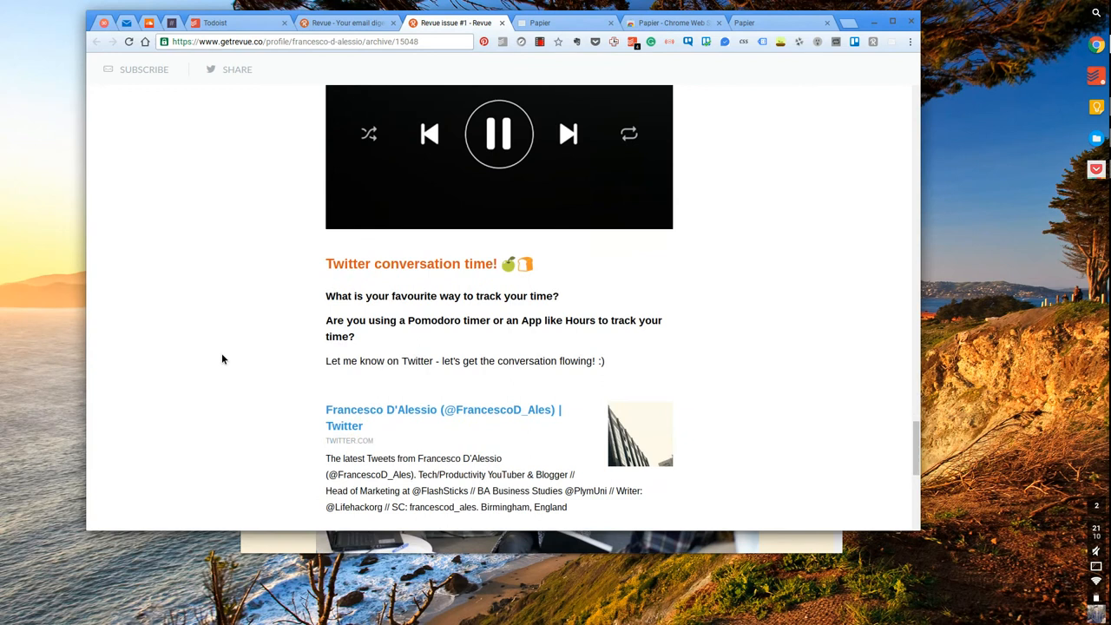
click(347, 23)
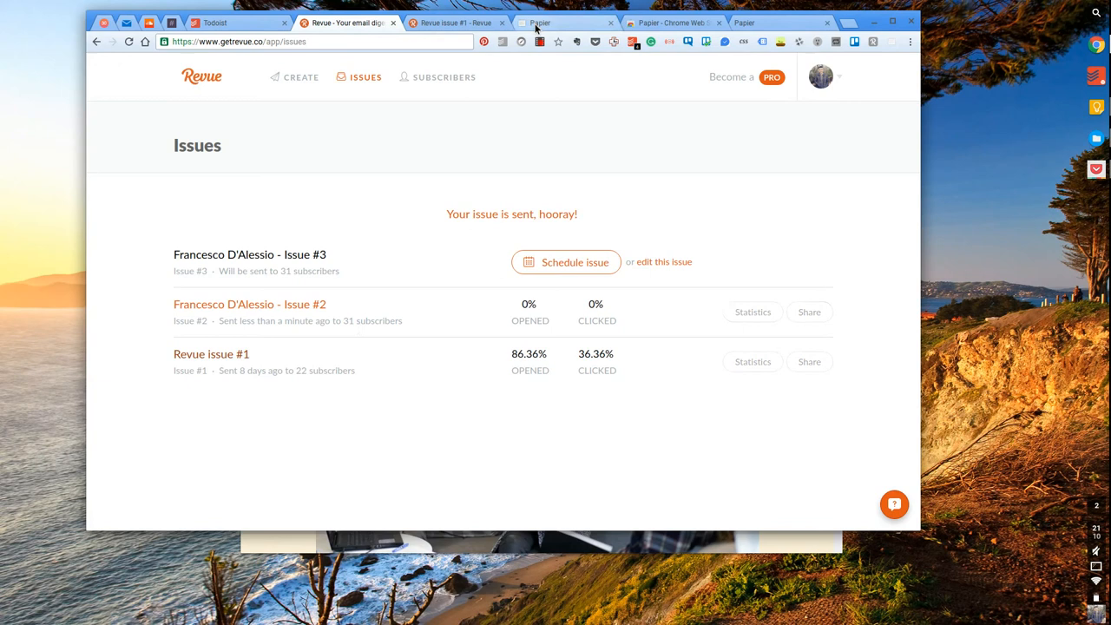
- Revisit getpapier.com and bring up Papier's Chrome Web Store listing, marked added to Chrome
click(564, 23)
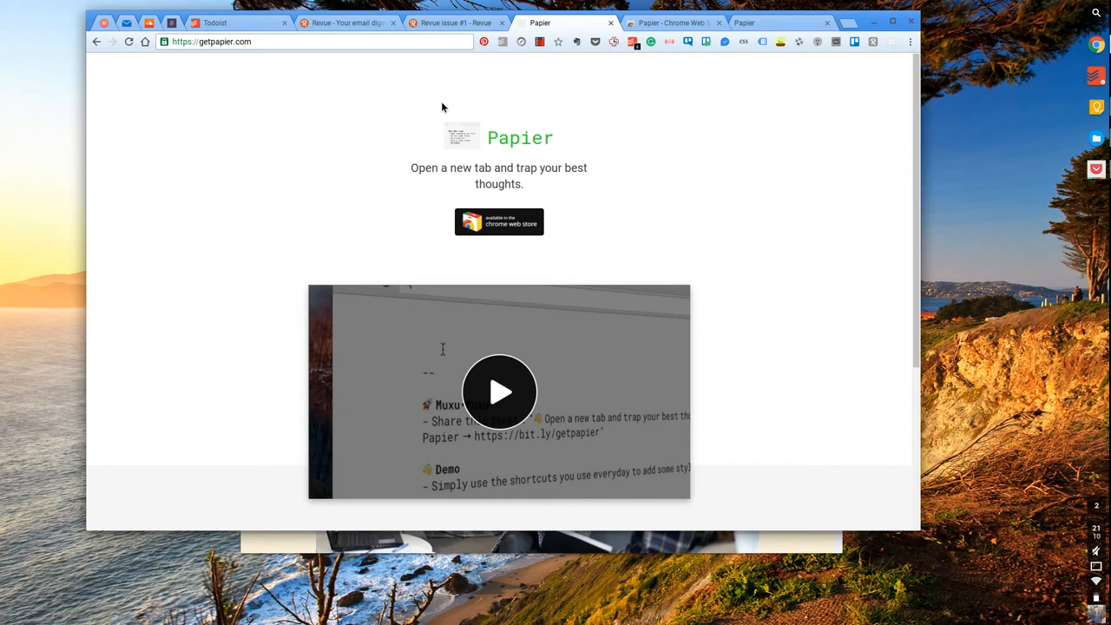
click(673, 23)
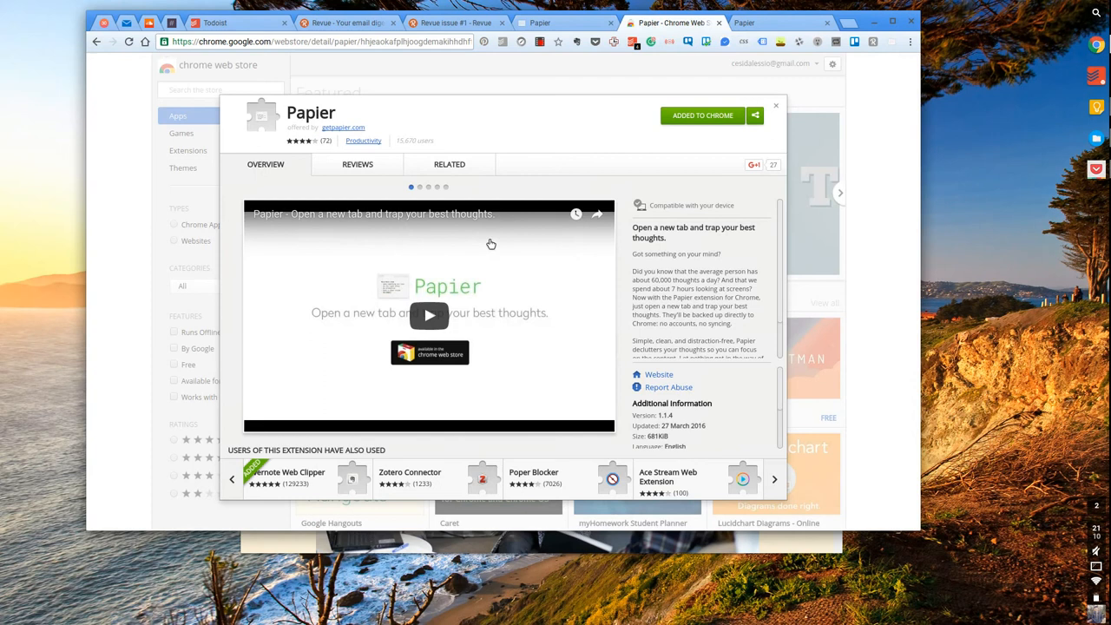
mouse_move(983, 19)
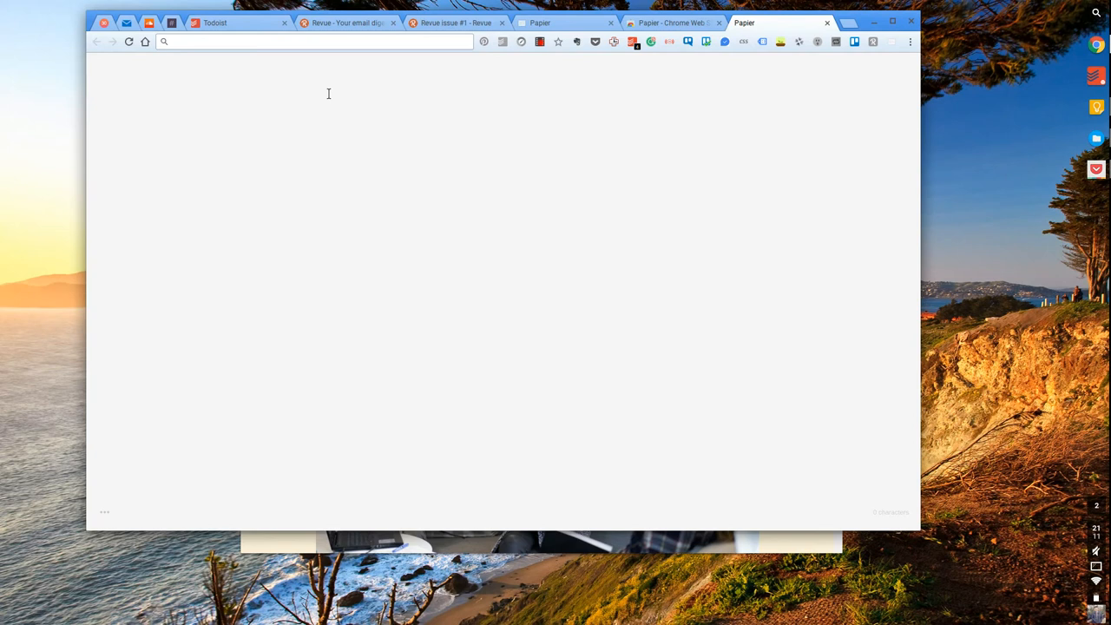
- Write Test and Hello on separate lines, plus a bold, italic, underlined Hello
text(Test)
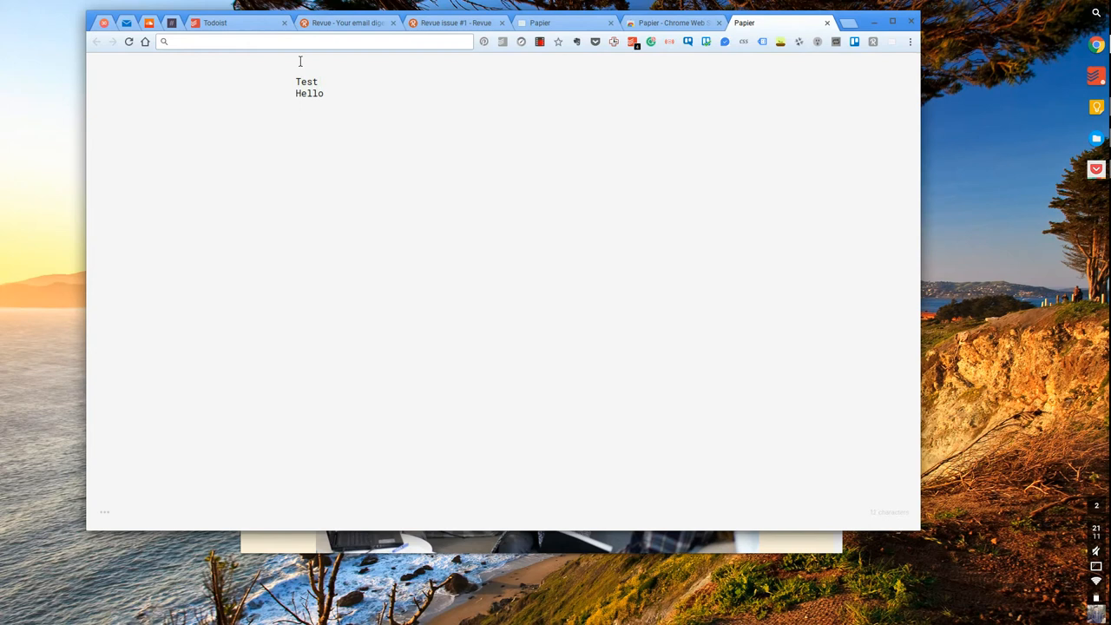
text(Hello)
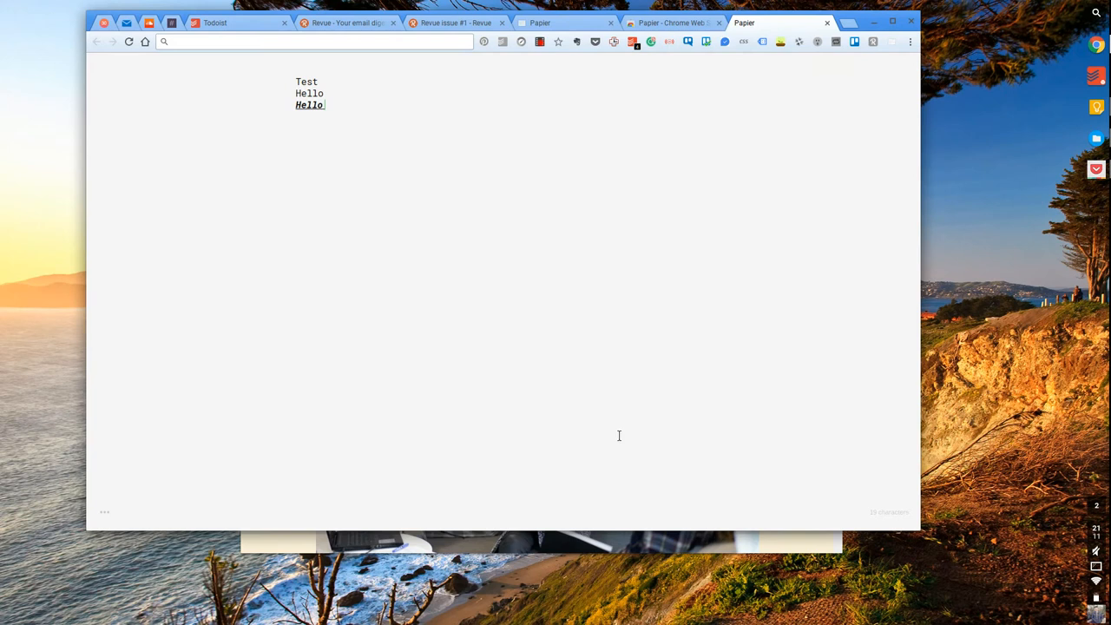
mouse_move(364, 208)
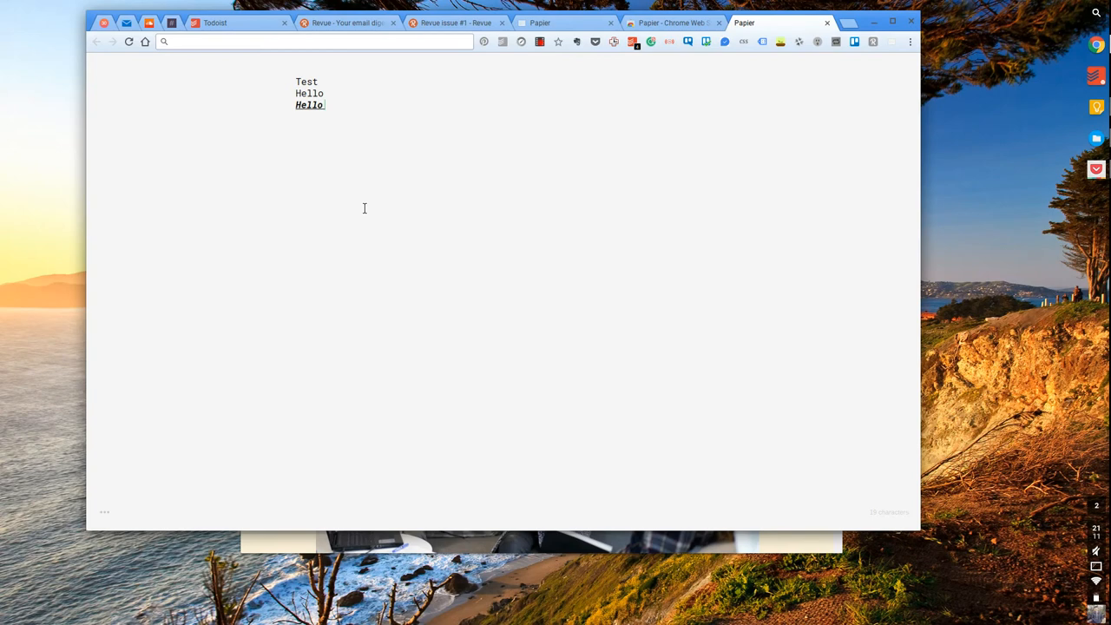
- Turn on Night mode from the ••• menu so the notes sit on a dark background
click(104, 512)
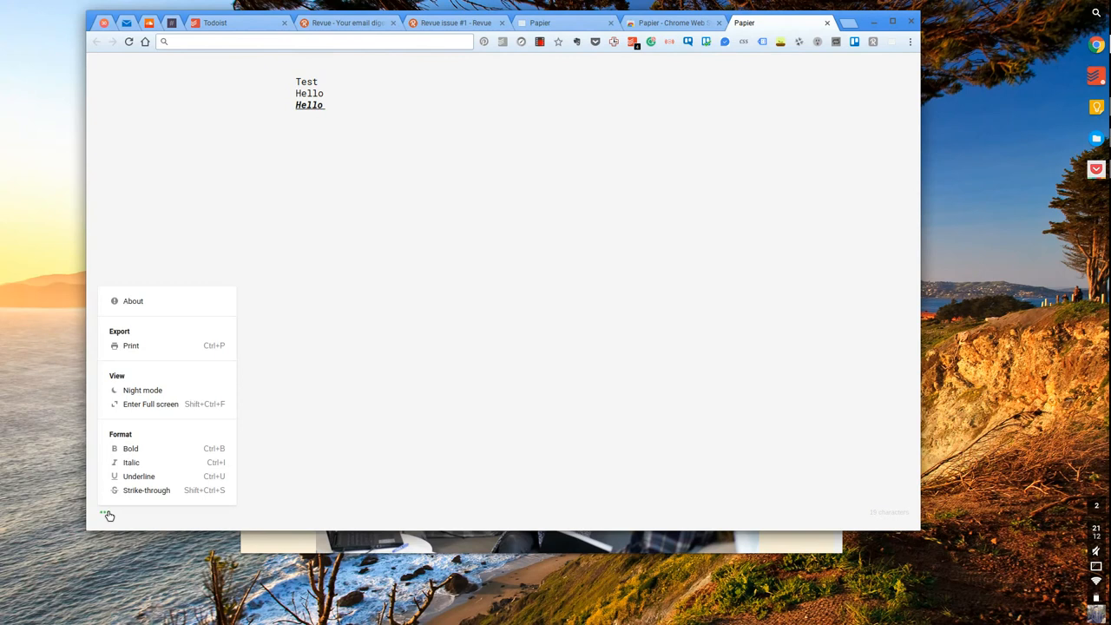
mouse_move(132, 300)
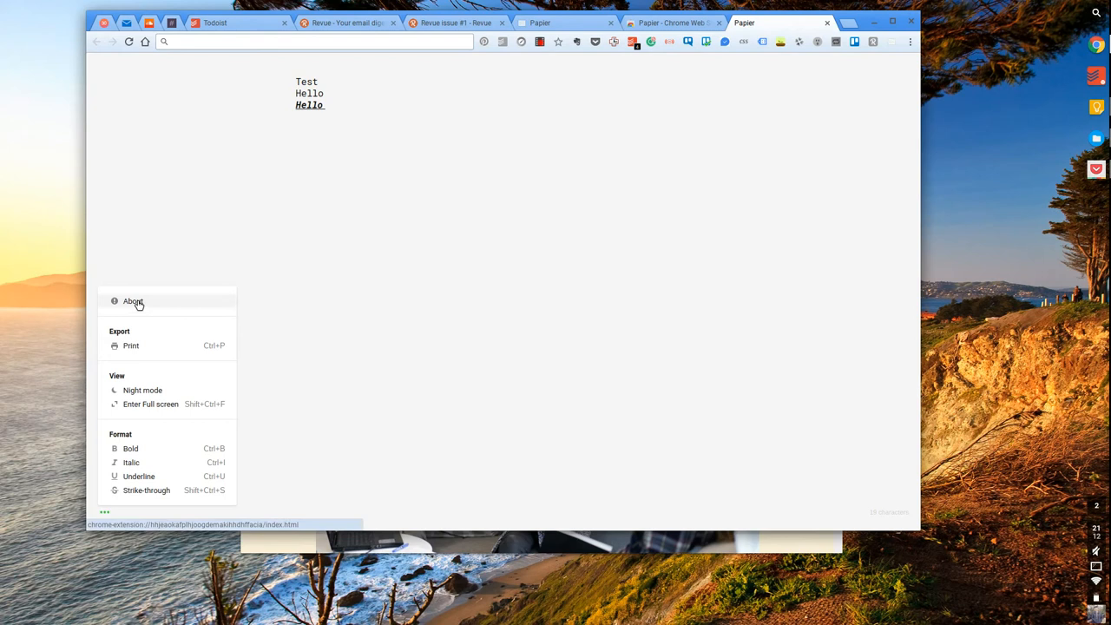
mouse_move(132, 345)
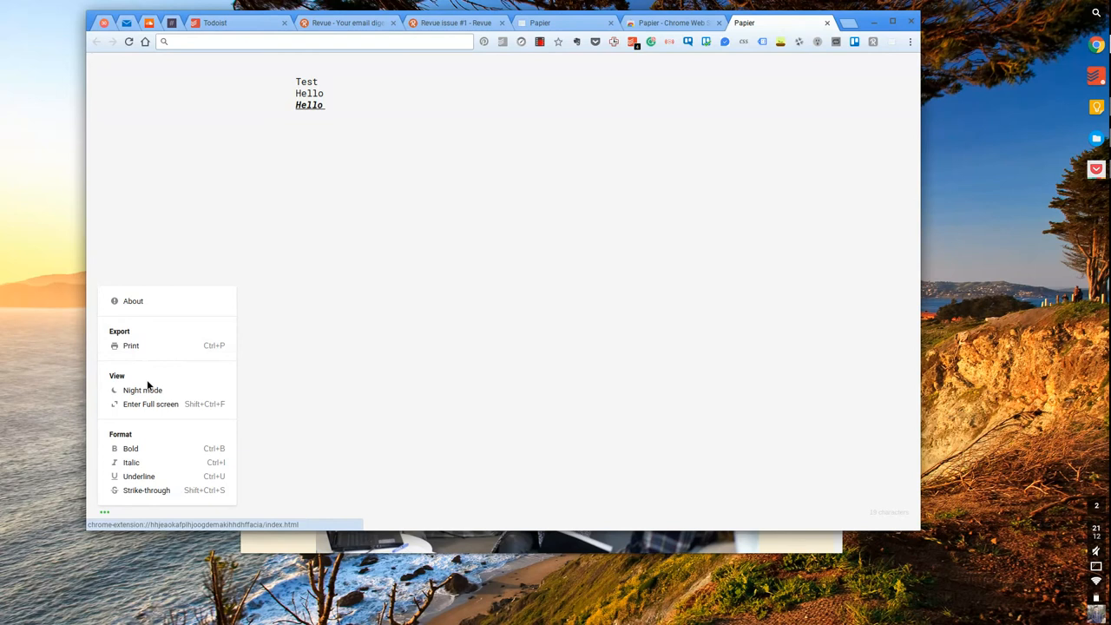
click(143, 388)
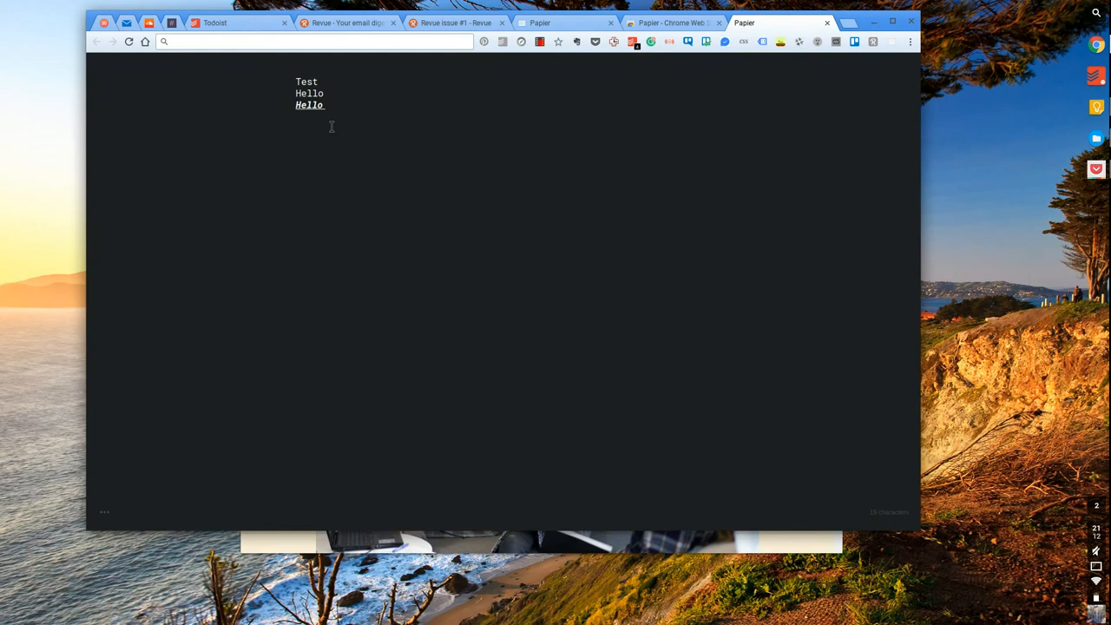
click(104, 511)
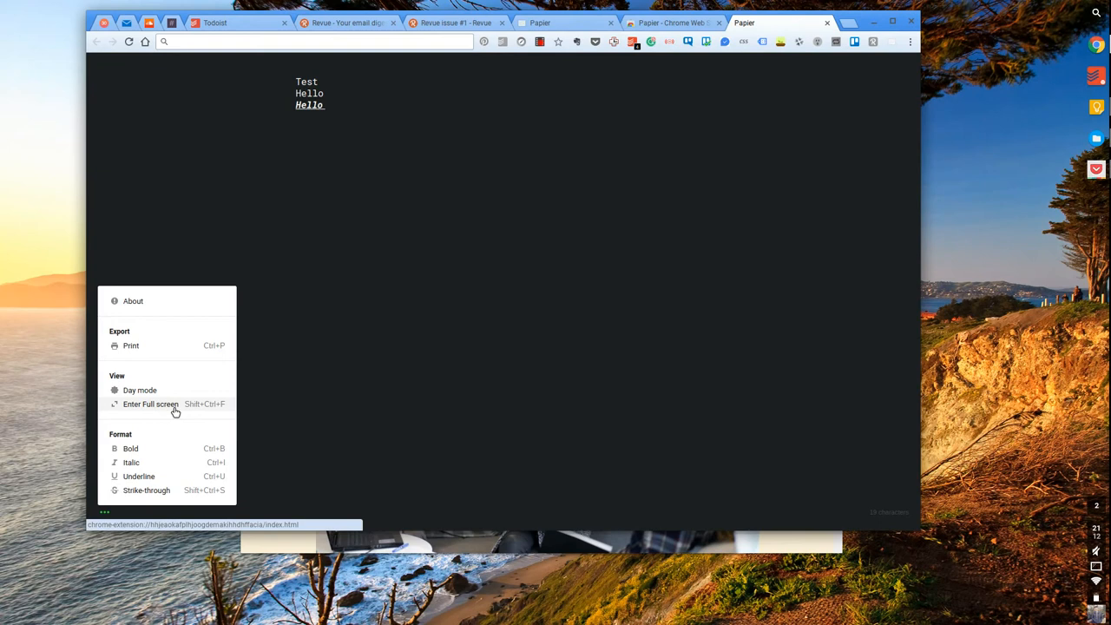
mouse_move(156, 461)
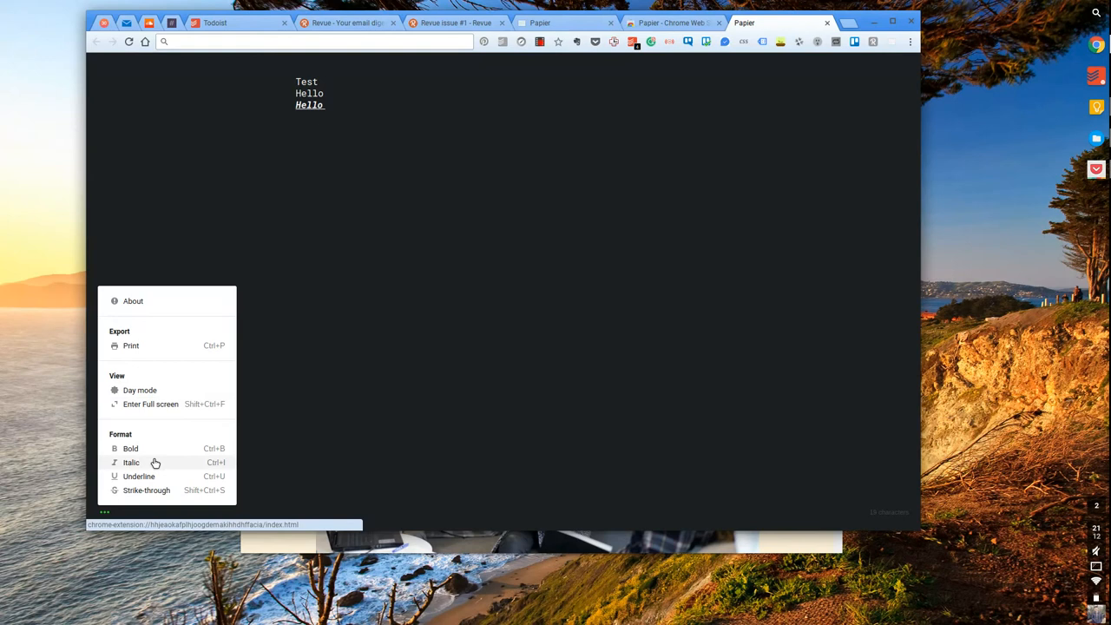
mouse_move(146, 489)
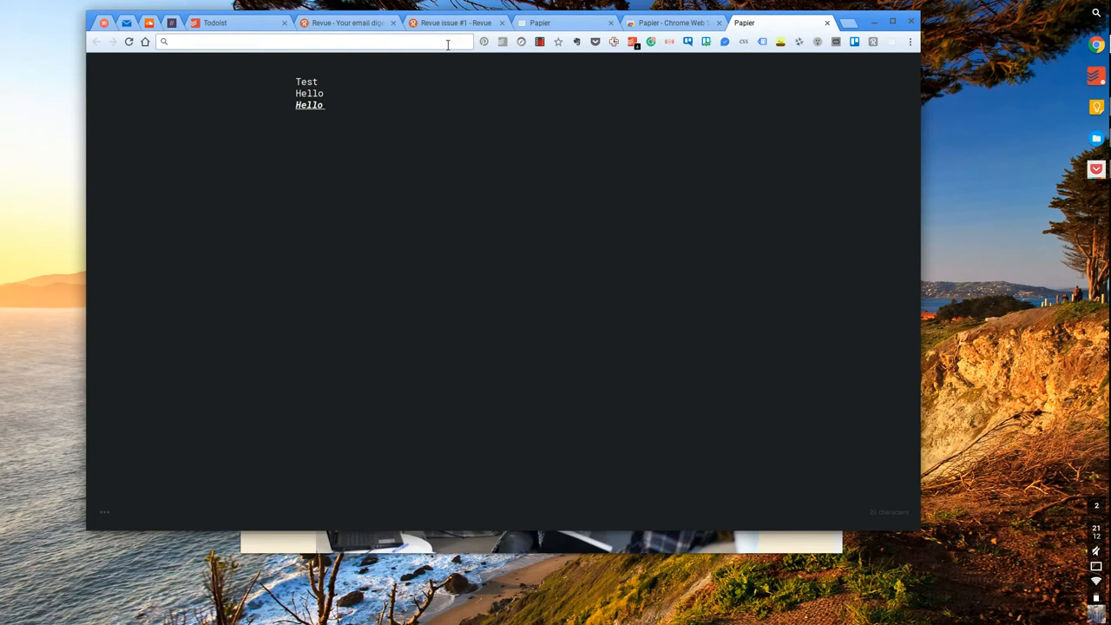
- Add ;) and a bold italic Day 1, then replace everything with Get new Car, hhshd and dhdhdhd
text(;))
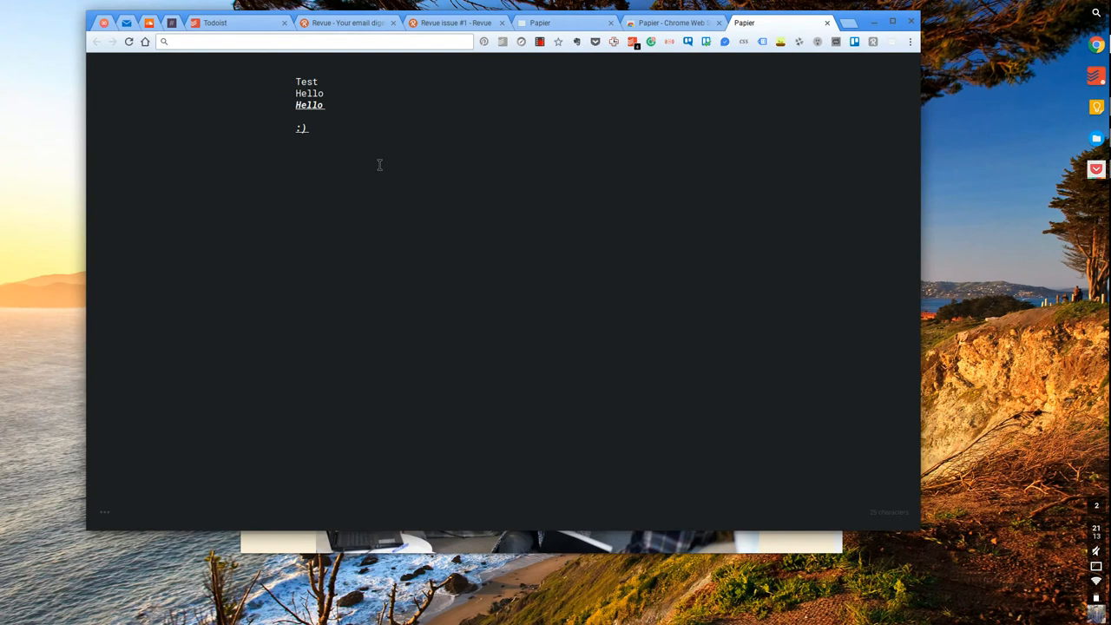
text(Day 1)
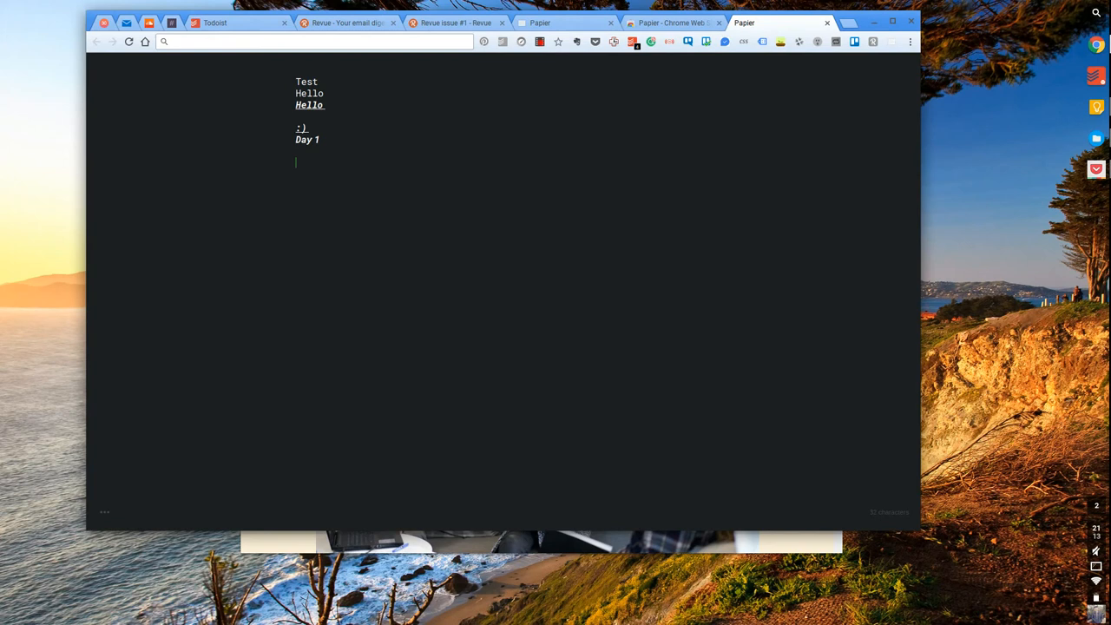
text(>)
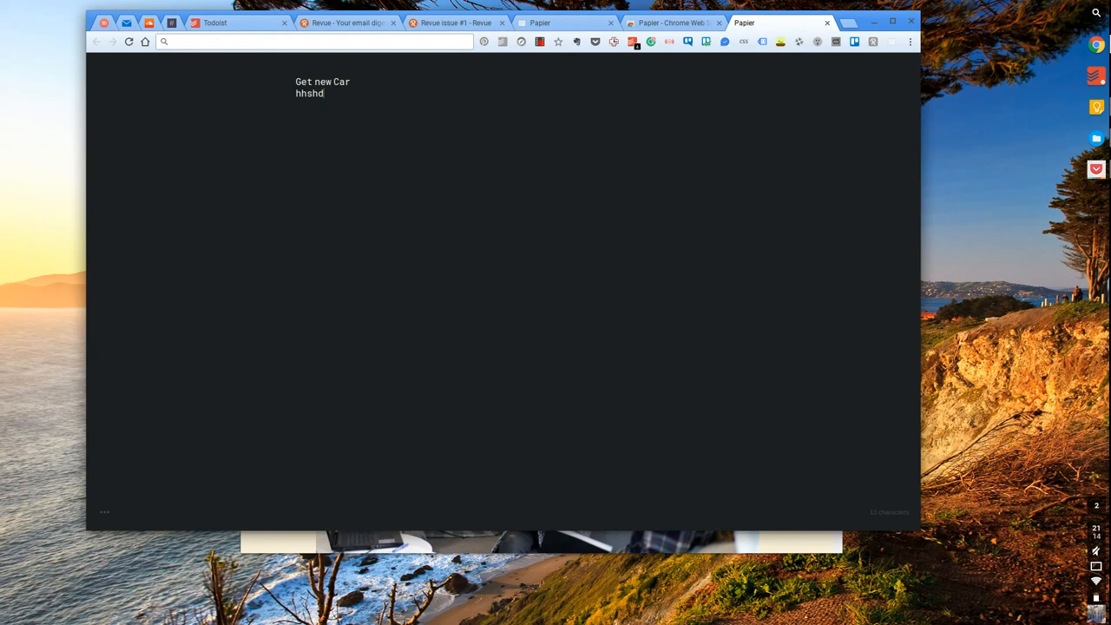
text(dhdhdhd)
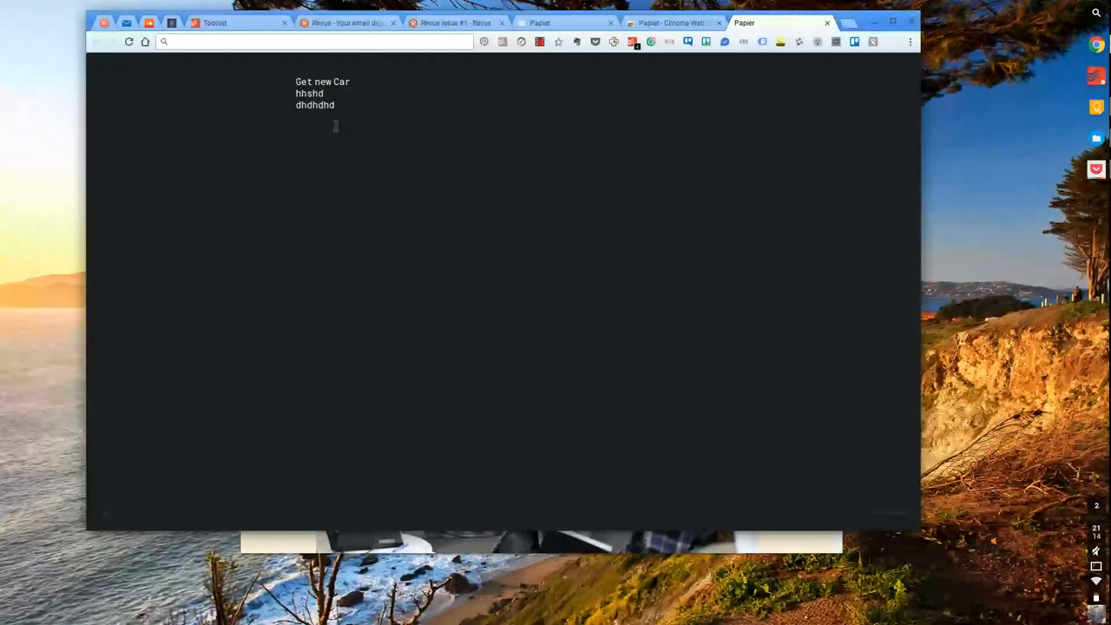